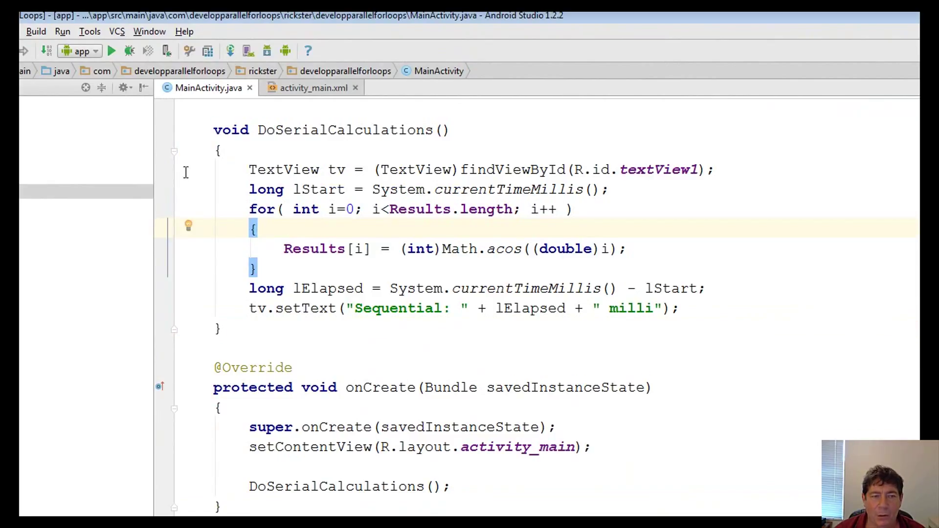
pyautogui.moveTo(249, 170); pyautogui.dragTo(264, 193)
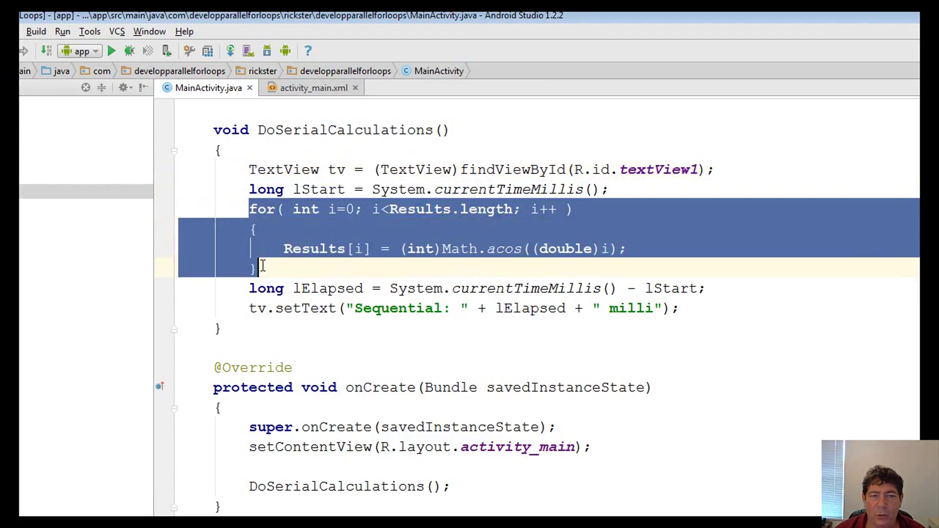
pyautogui.doubleClick(504, 248)
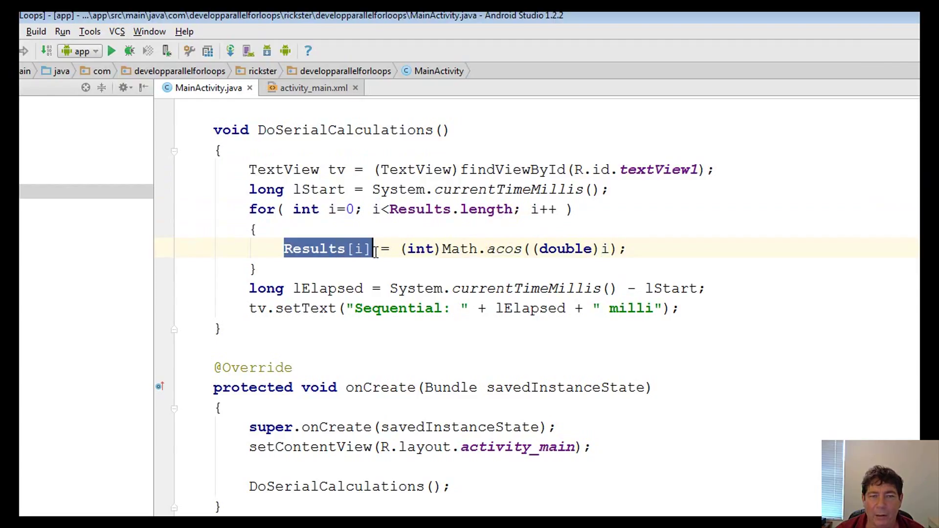
pyautogui.click(647, 289)
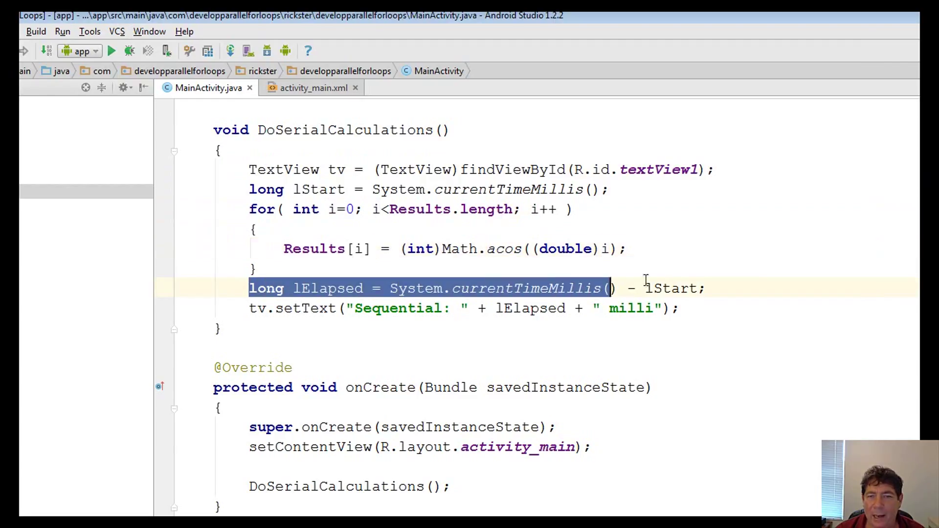
pyautogui.click(675, 307)
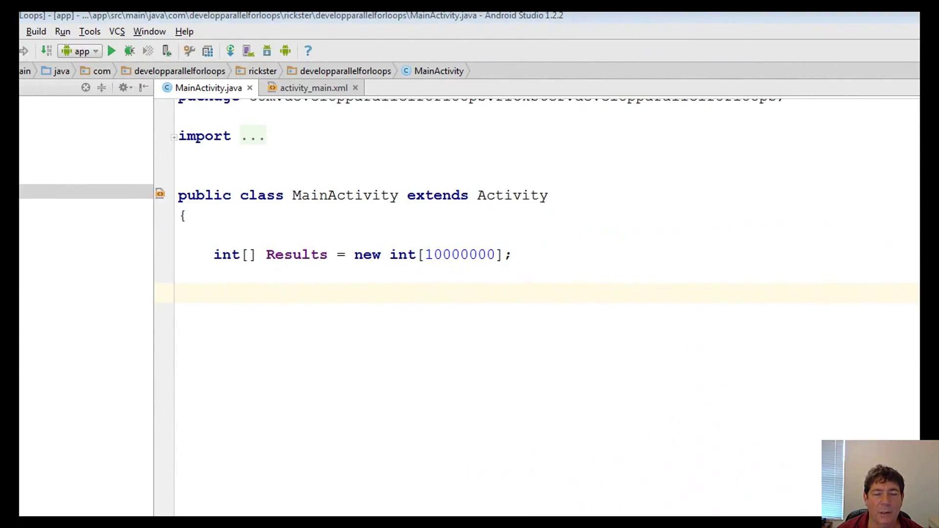
pyautogui.click(180, 298)
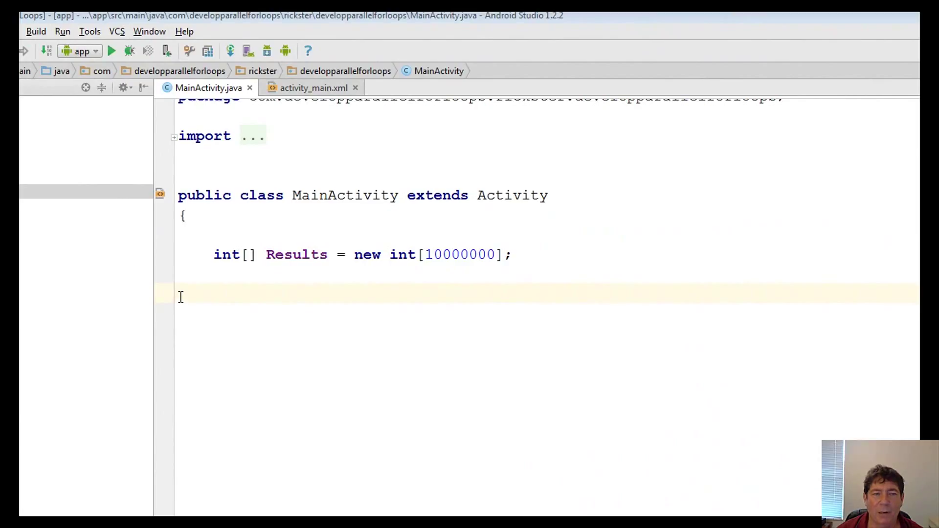
pyautogui.moveTo(440, 325)
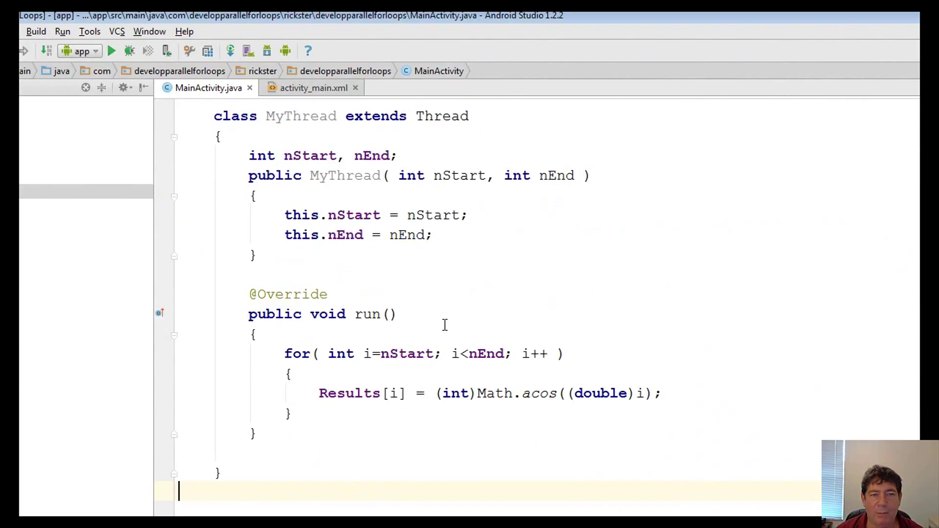
pyautogui.doubleClick(301, 115)
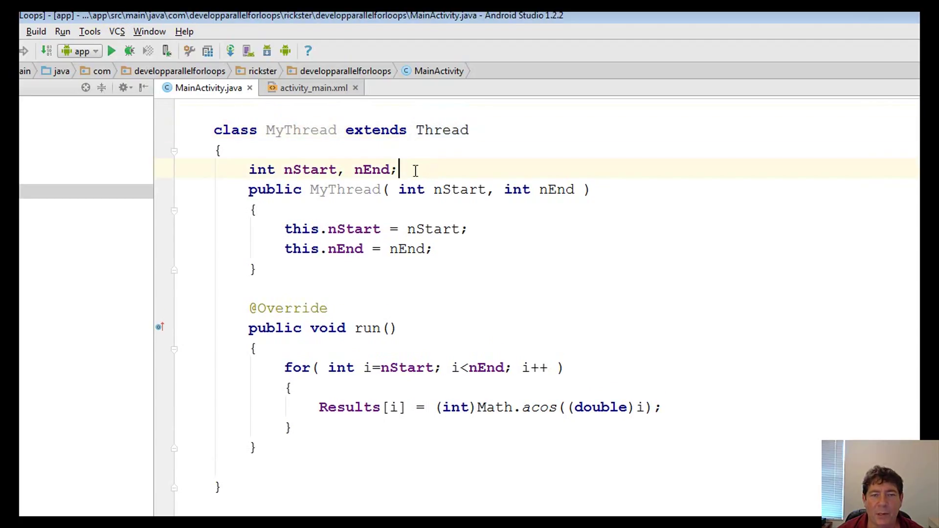
pyautogui.tripleClick(322, 170)
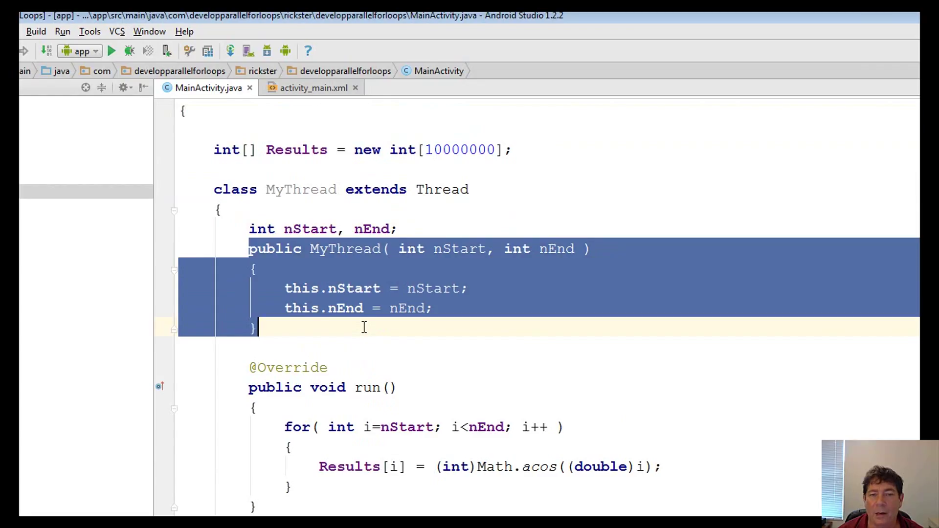
pyautogui.scroll(-3)
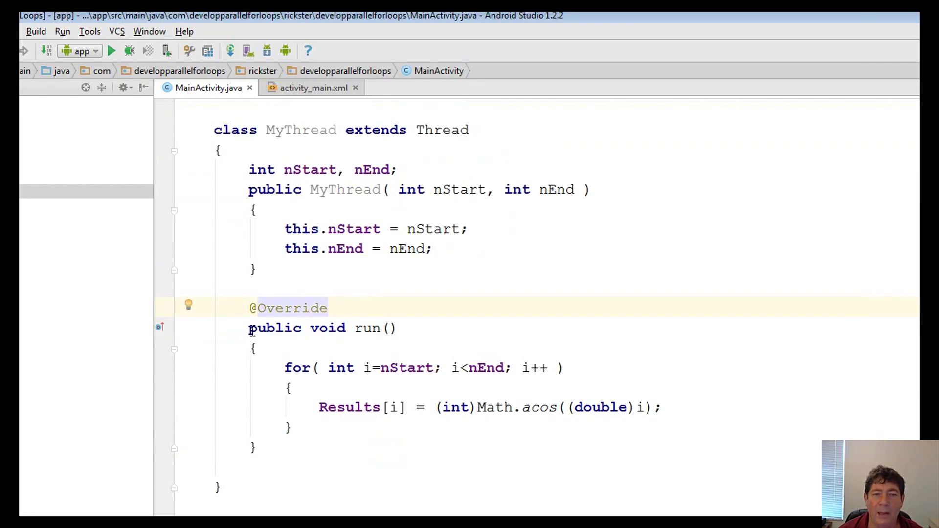
pyautogui.moveTo(248, 328); pyautogui.dragTo(268, 448)
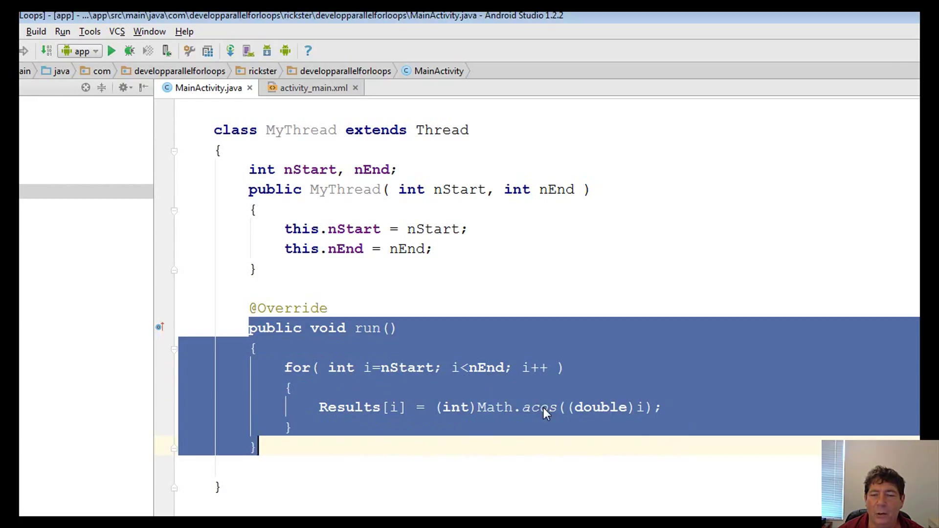
pyautogui.doubleClick(538, 407)
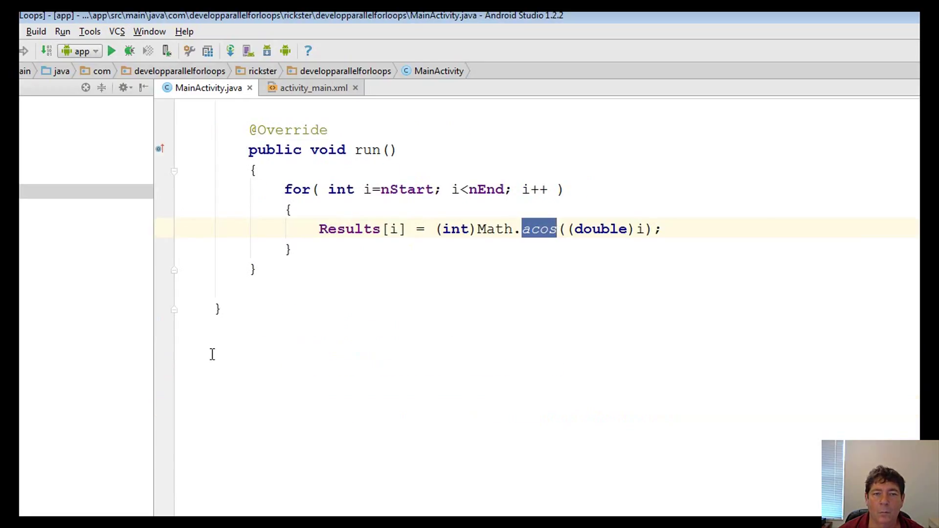
pyautogui.scroll(-3)
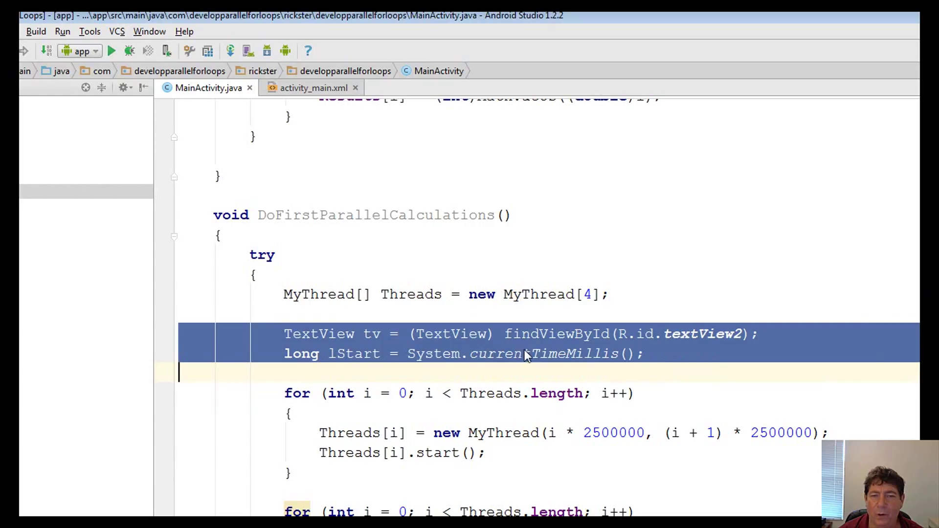
pyautogui.scroll(-3)
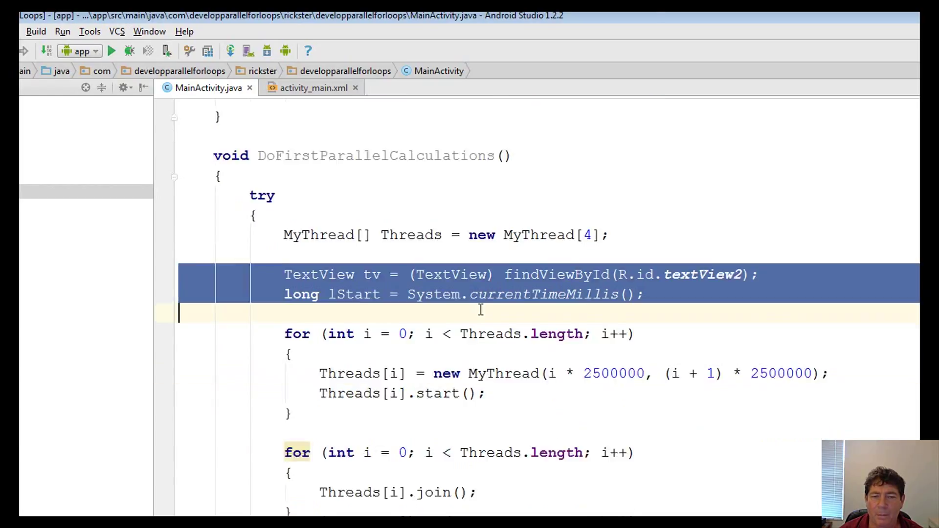
pyautogui.scroll(-3)
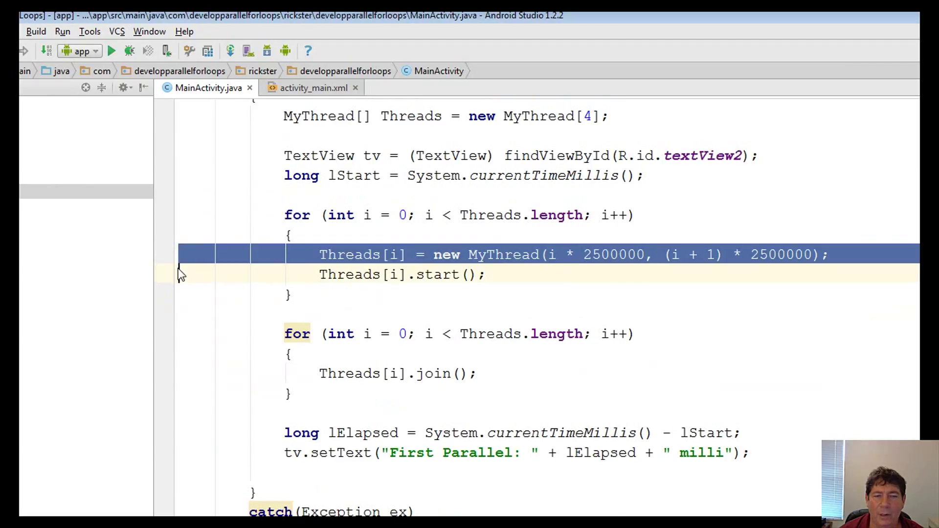
pyautogui.moveTo(580, 268)
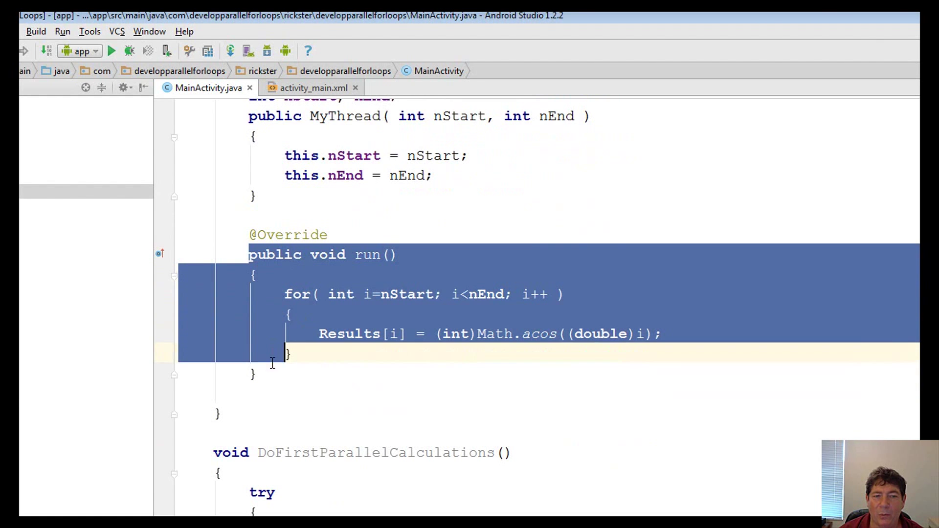
pyautogui.scroll(-3)
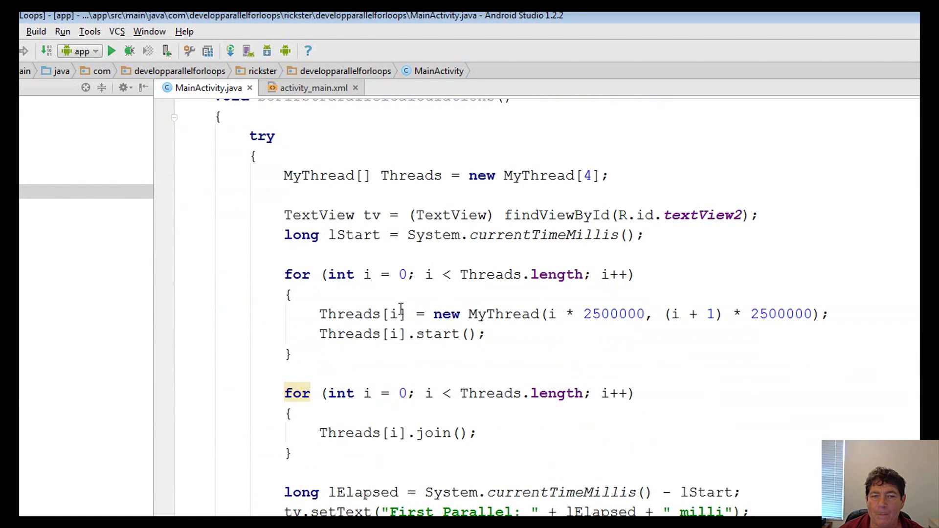
pyautogui.scroll(-3)
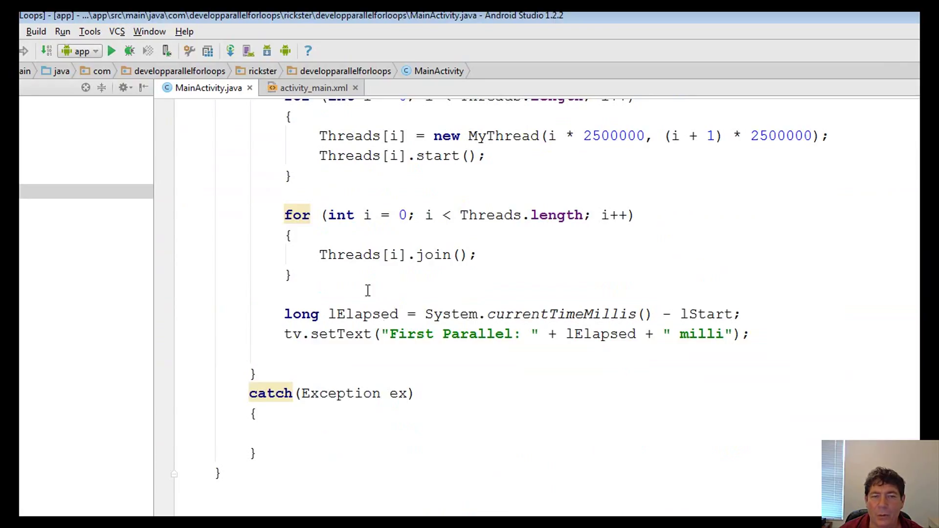
pyautogui.moveTo(284, 215); pyautogui.dragTo(180, 294)
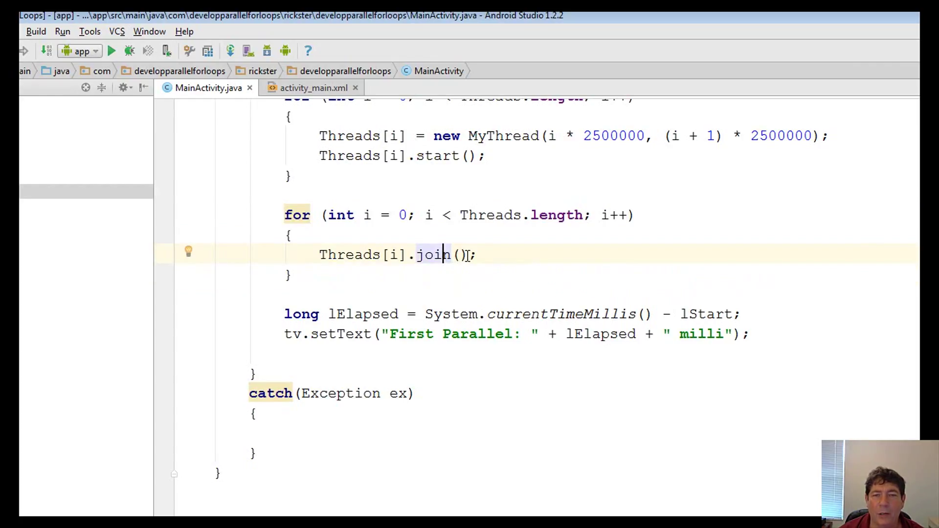
pyautogui.doubleClick(434, 254)
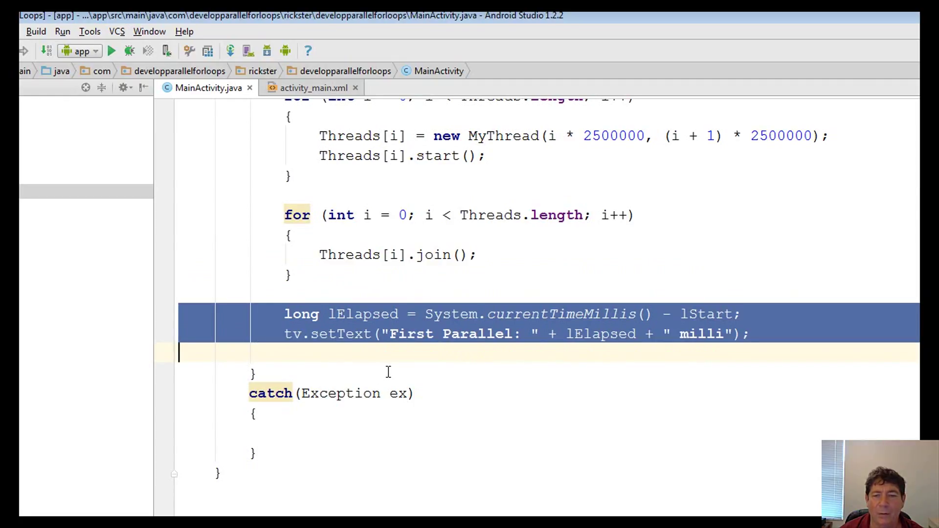
pyautogui.moveTo(326, 292)
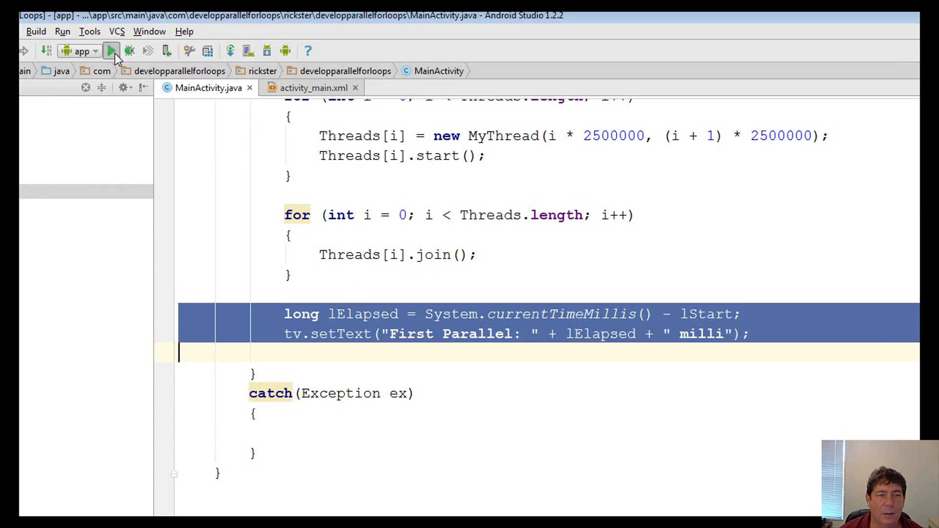
pyautogui.click(112, 51)
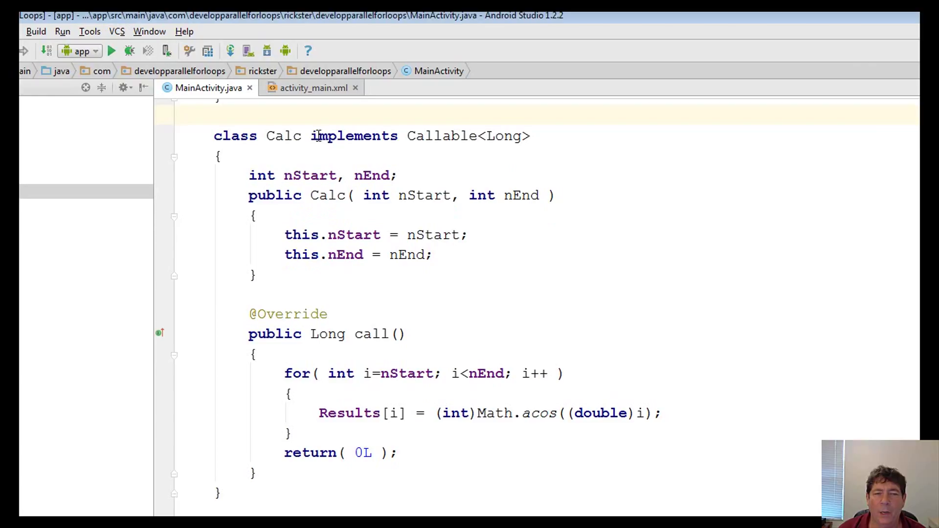
pyautogui.doubleClick(284, 135)
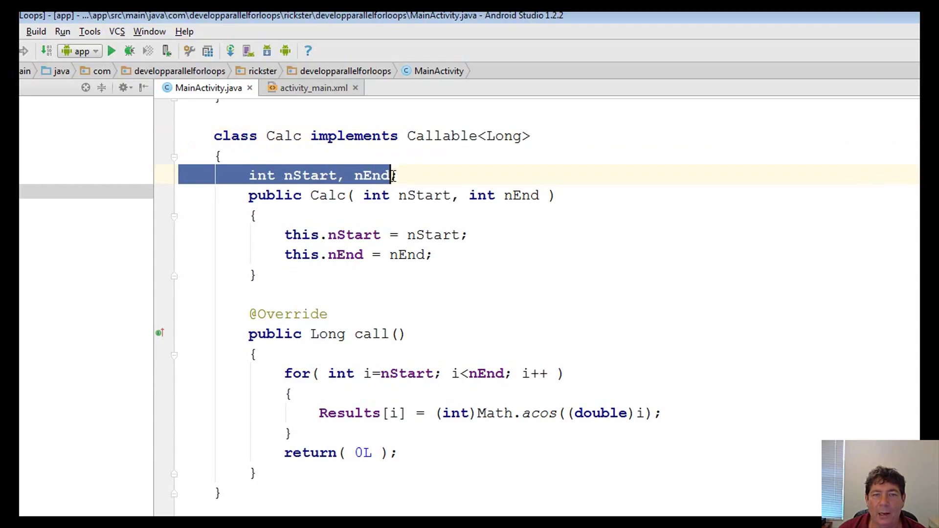
pyautogui.click(248, 194)
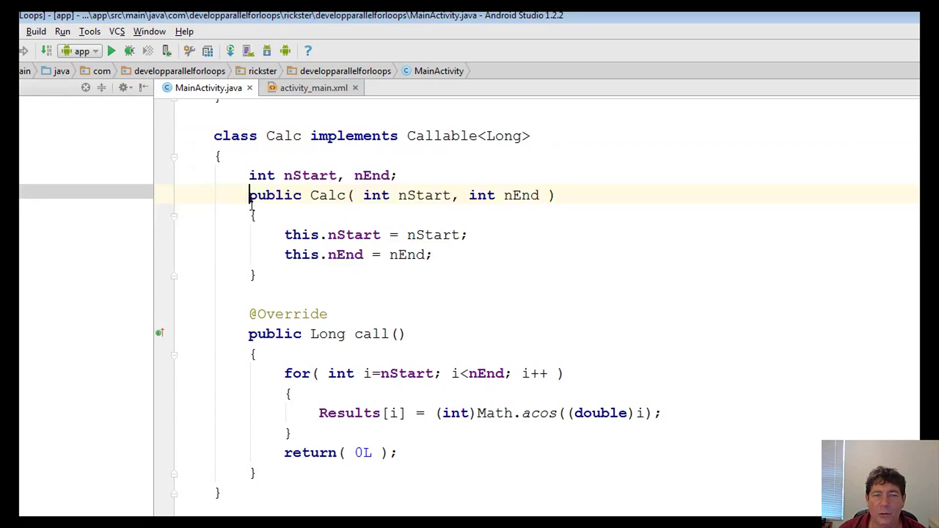
pyautogui.moveTo(248, 196); pyautogui.dragTo(257, 274)
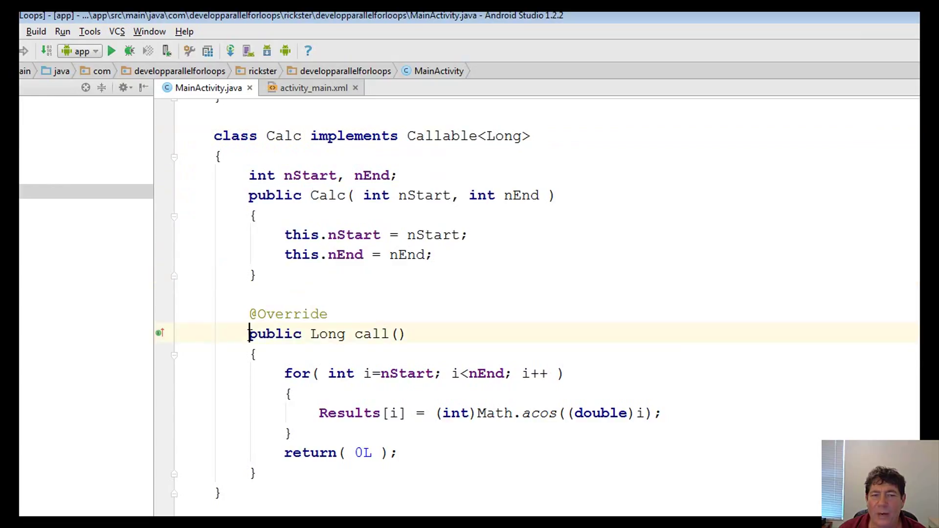
pyautogui.moveTo(249, 333); pyautogui.dragTo(256, 470)
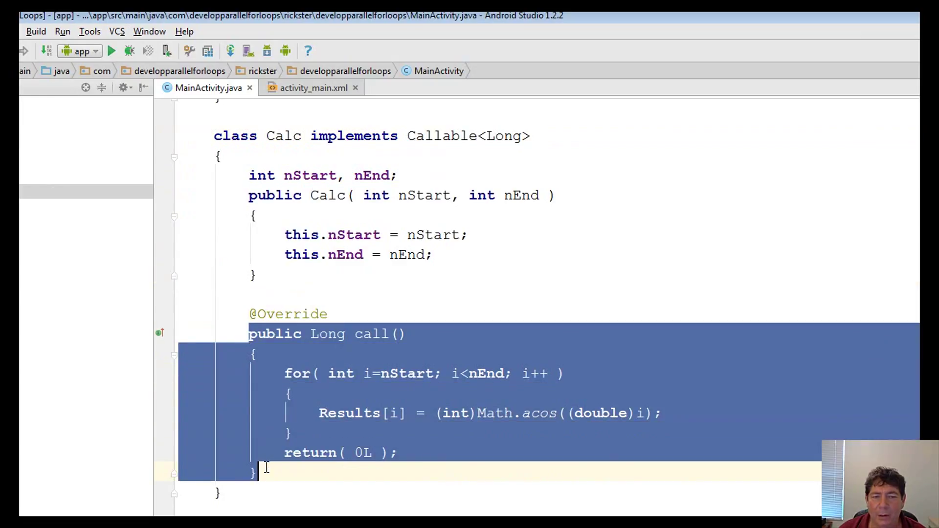
pyautogui.moveTo(292, 290)
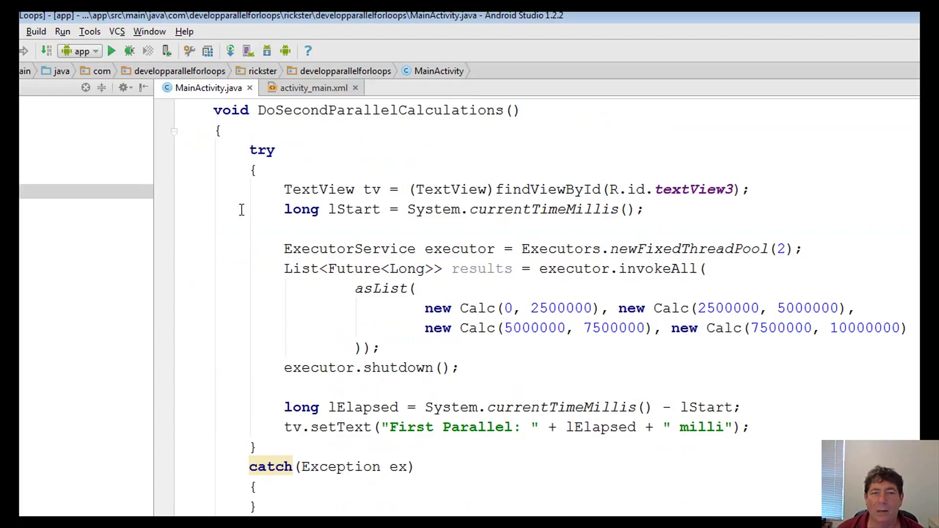
pyautogui.doubleClick(381, 110)
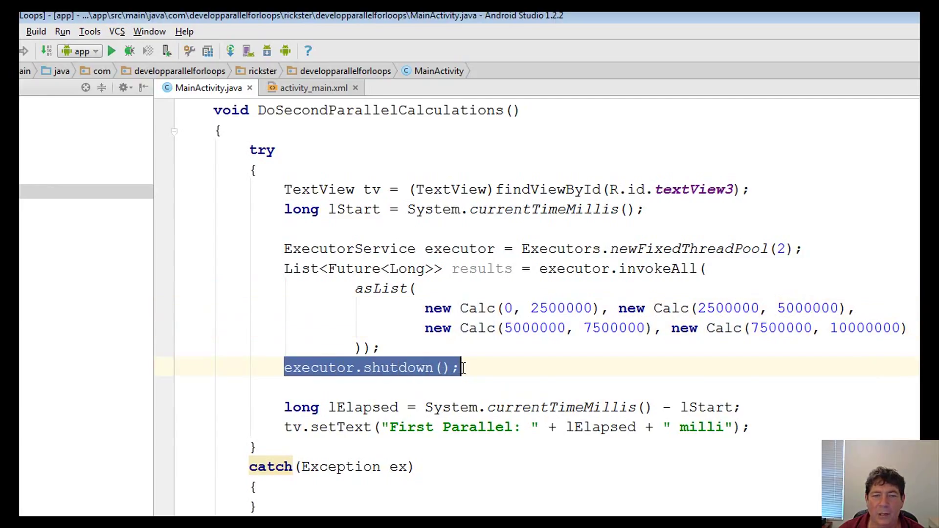
pyautogui.moveTo(535, 355)
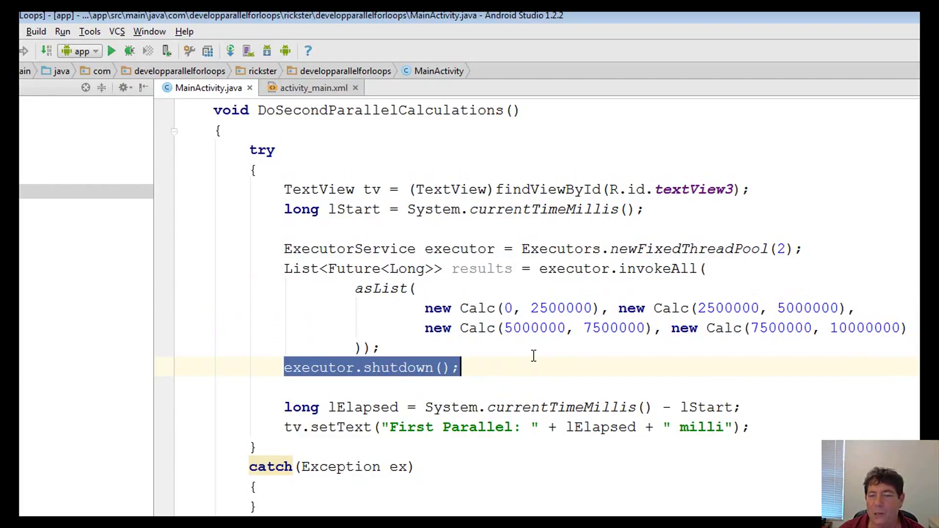
pyautogui.moveTo(404, 385)
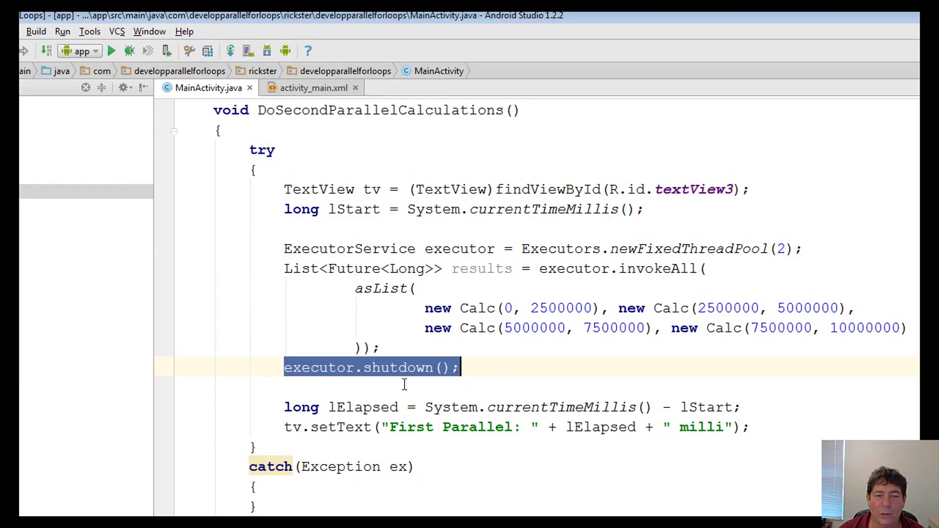